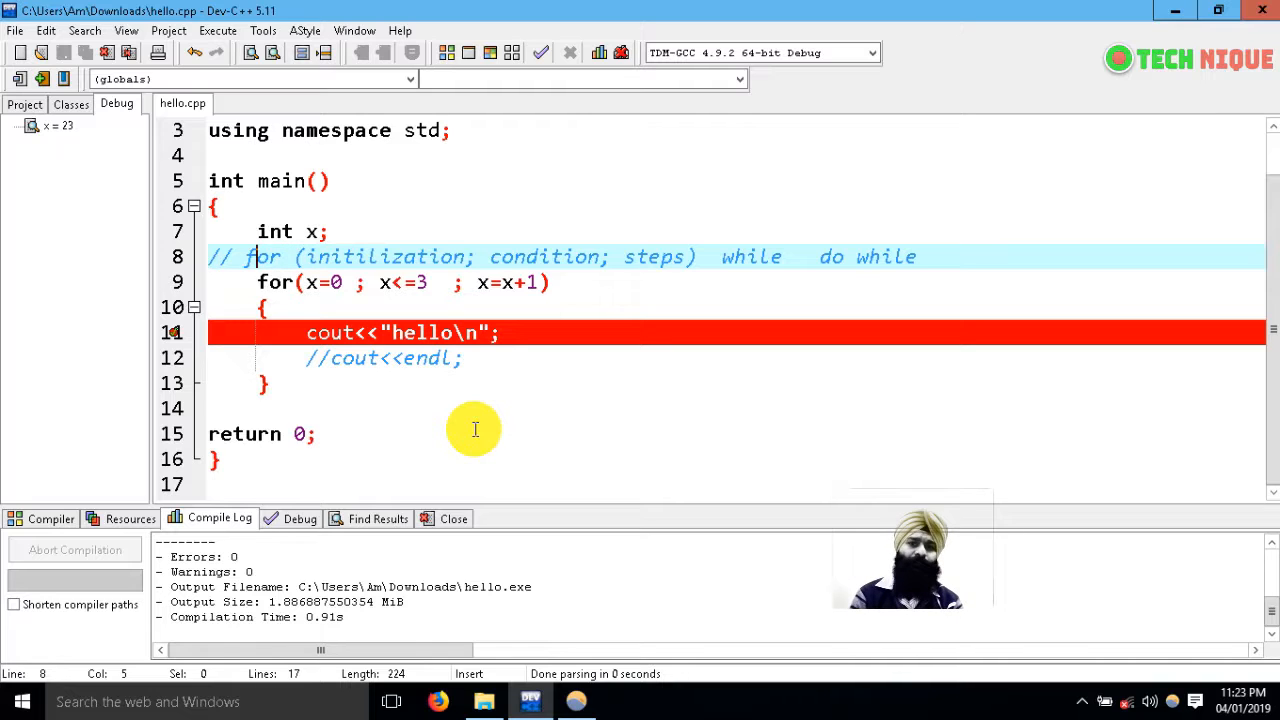
mouse_move(476, 418)
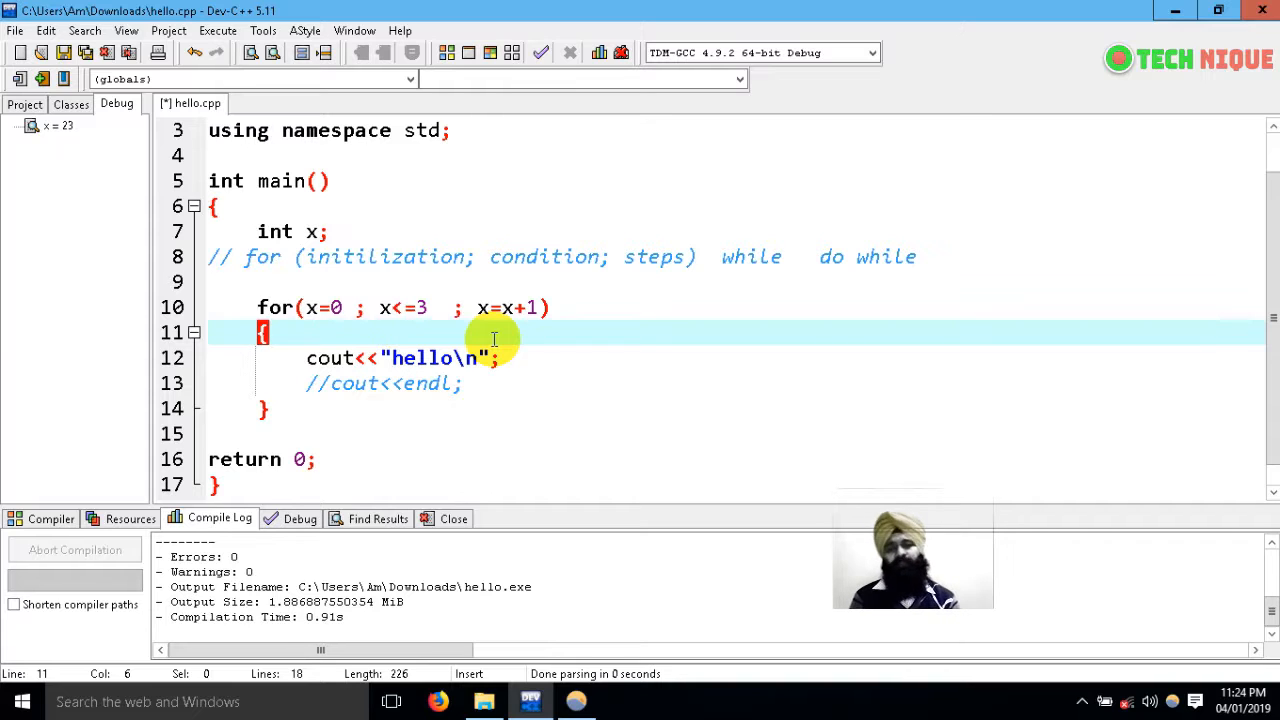
mouse_move(460, 468)
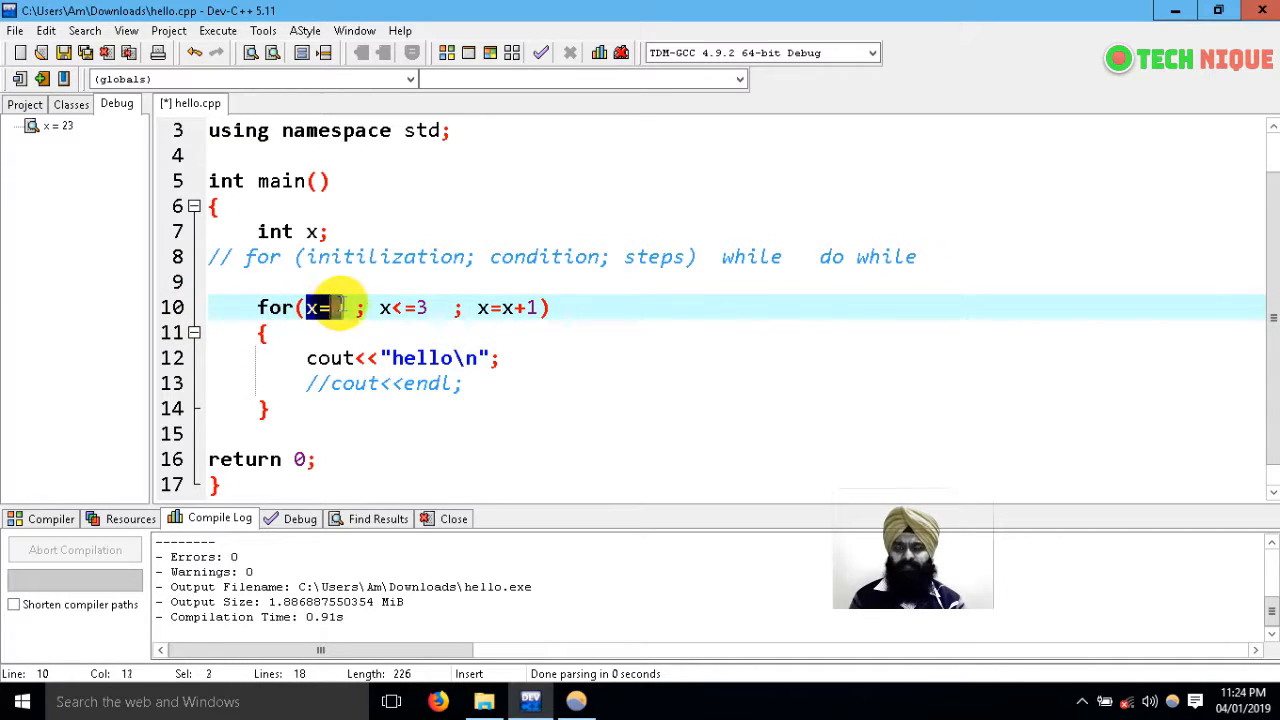
Move x=0 onto its own line above the loop and replace for with while.
text(0)
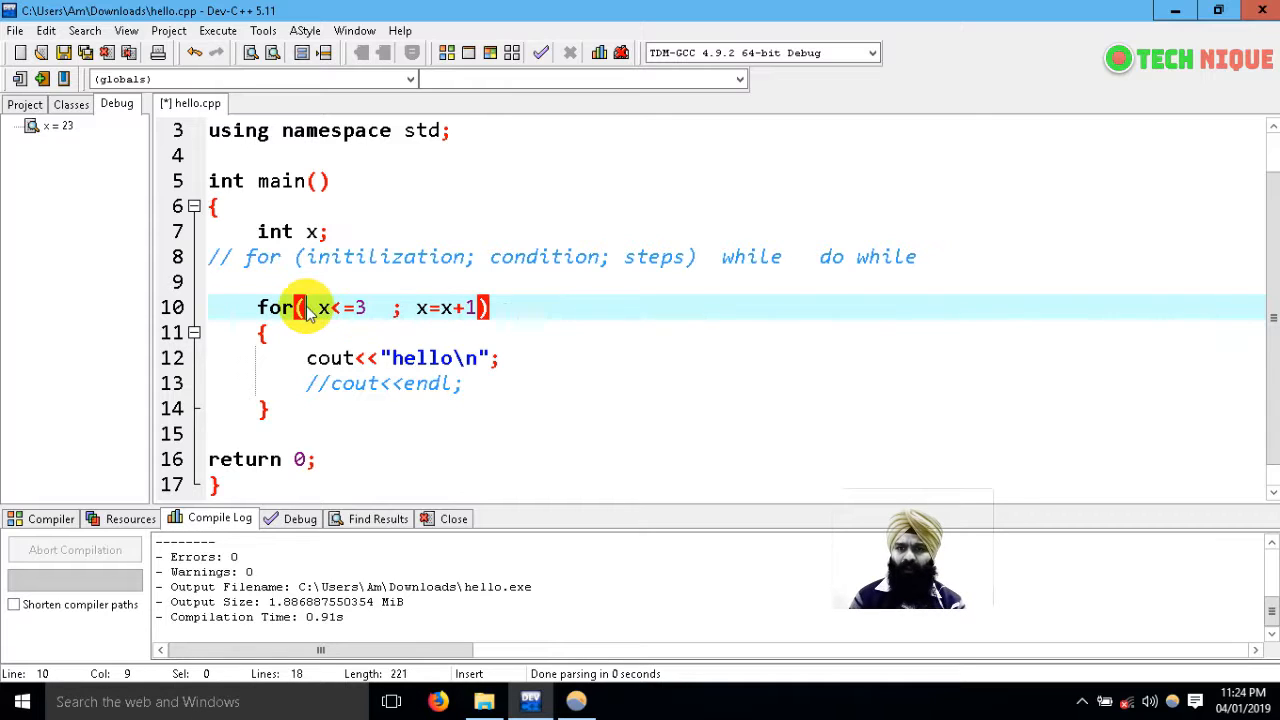
click(302, 282)
text(x=0 ;)
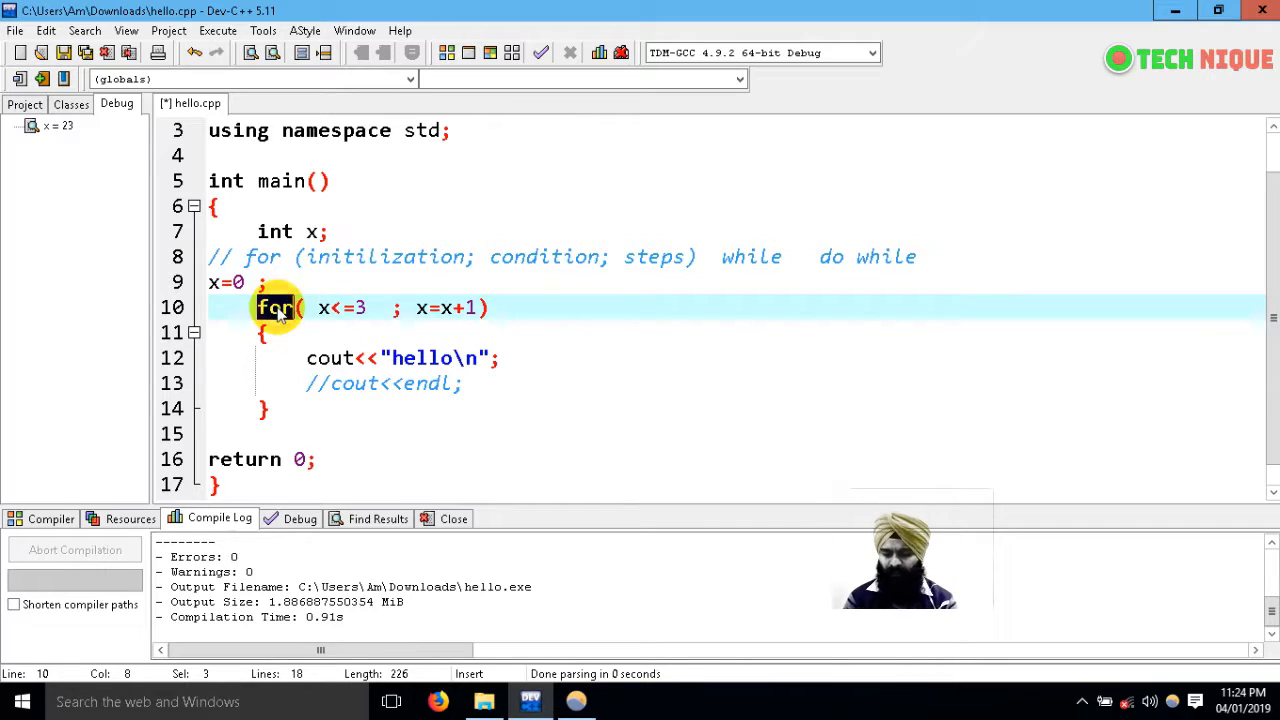
text(while)
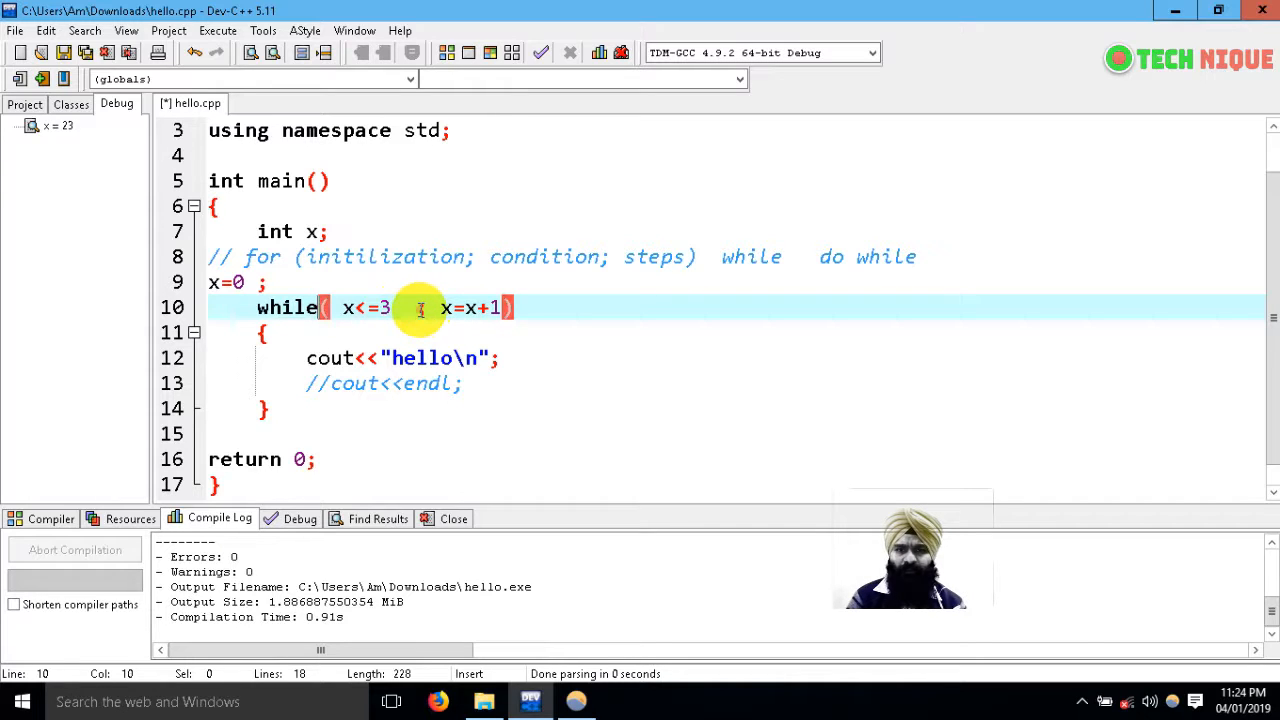
Move the x=x+1 increment from the loop header into the body as 'x=x+1;'.
drag(392, 308, 504, 308)
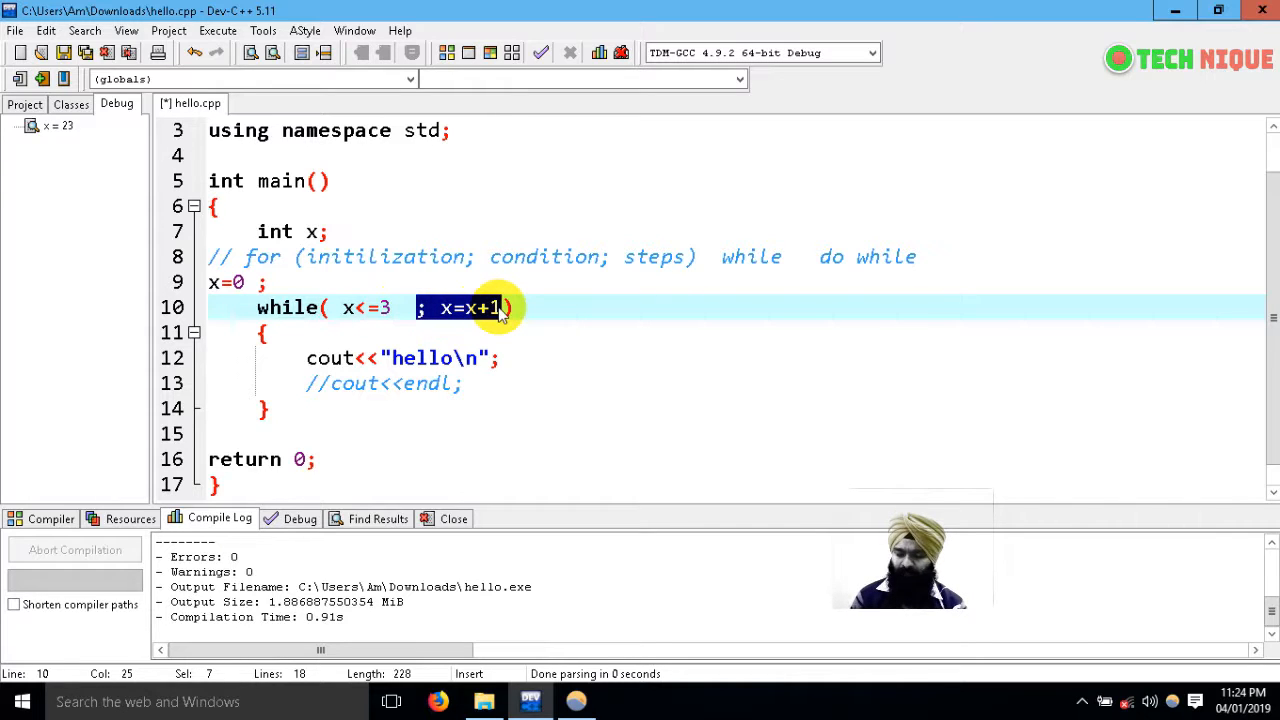
key(Delete)
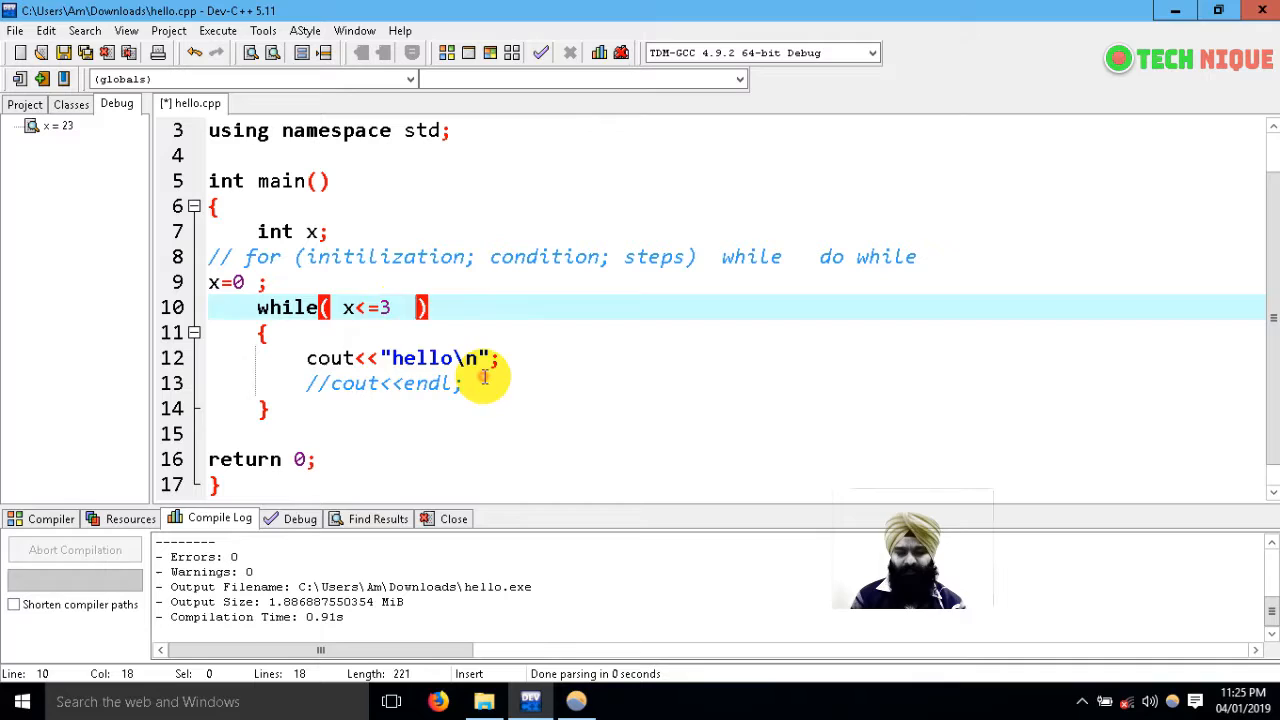
text(; x=x+1)
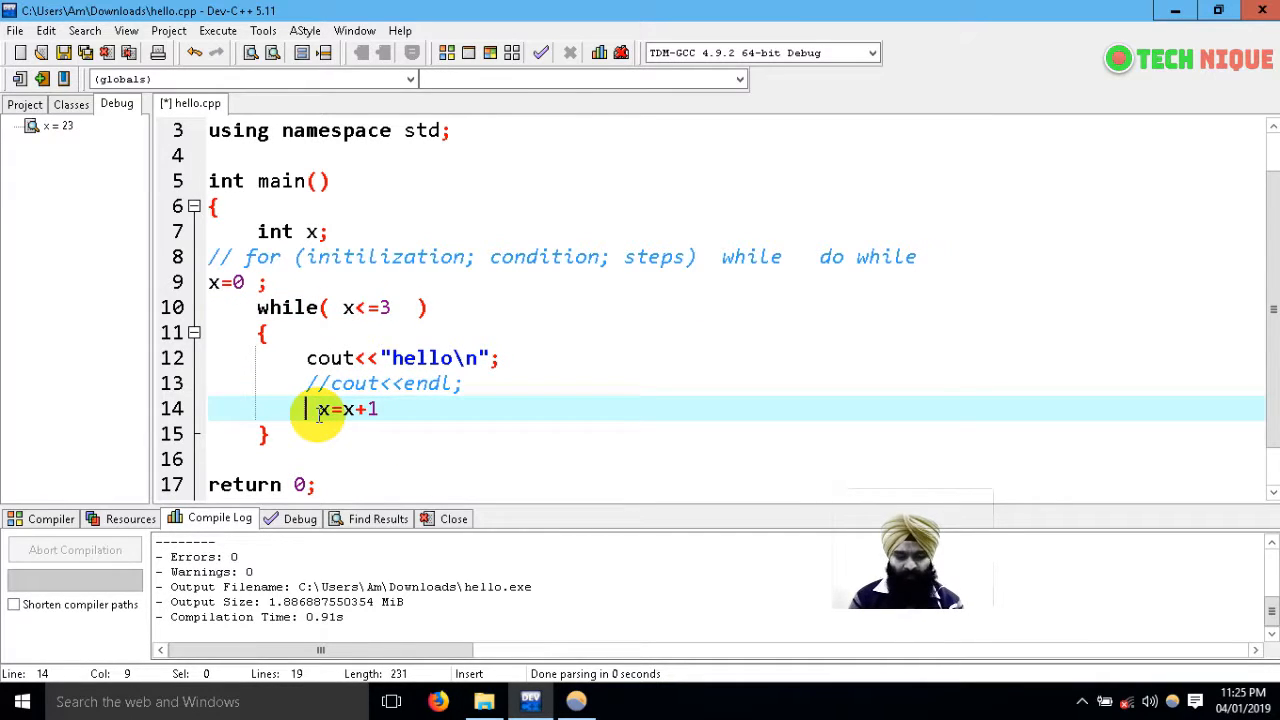
text(;)
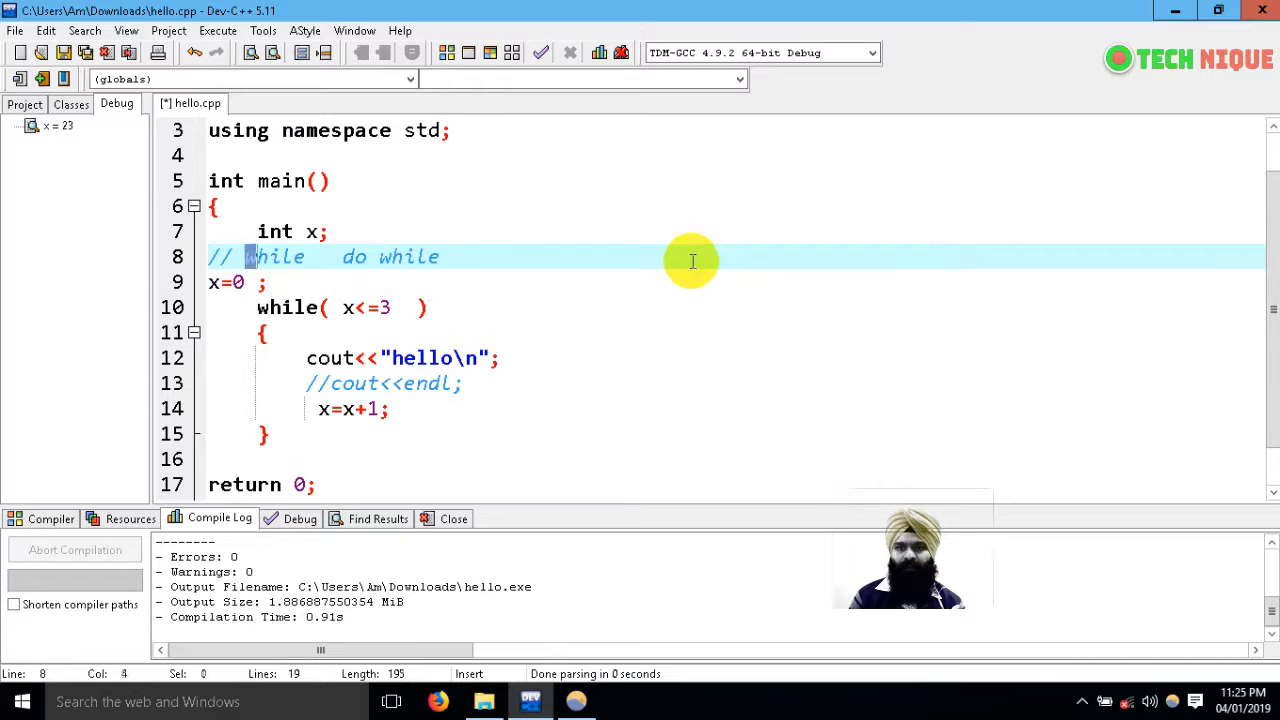
Compile the while-loop hello.cpp with zero errors and review the x<=3 condition and loop body.
double_click(280, 256)
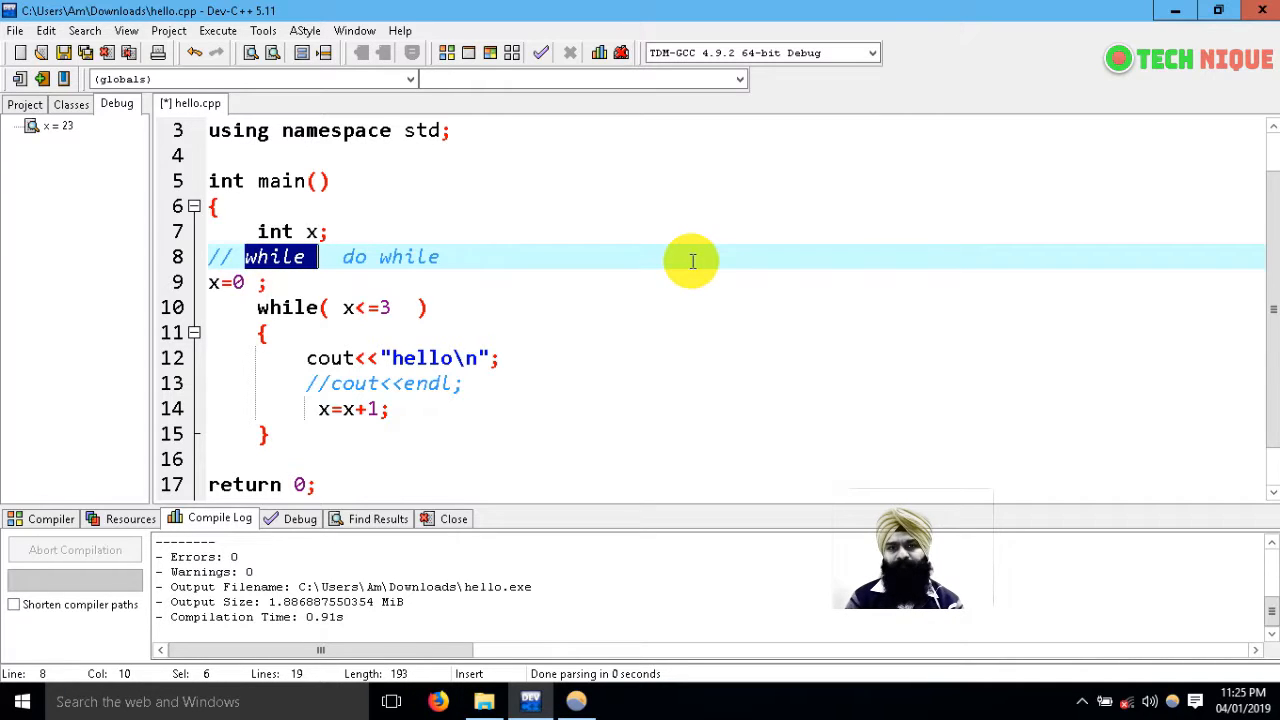
click(490, 52)
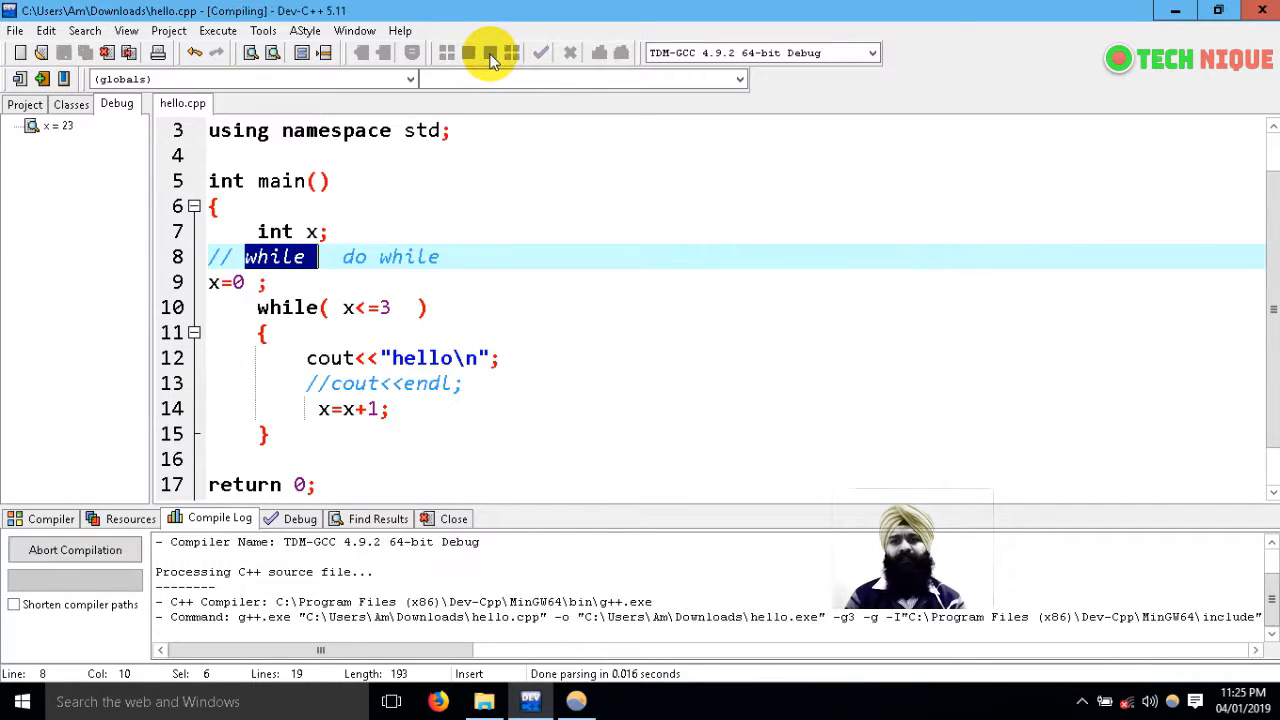
click(488, 52)
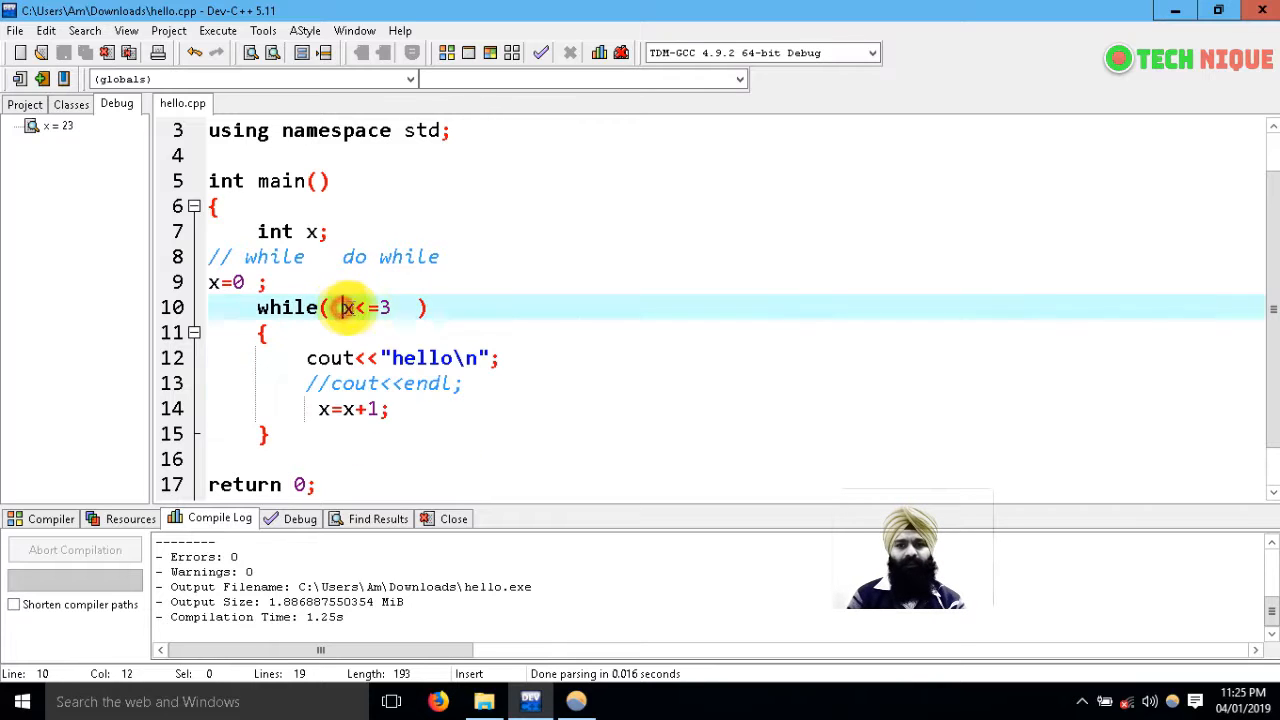
drag(344, 308, 392, 308)
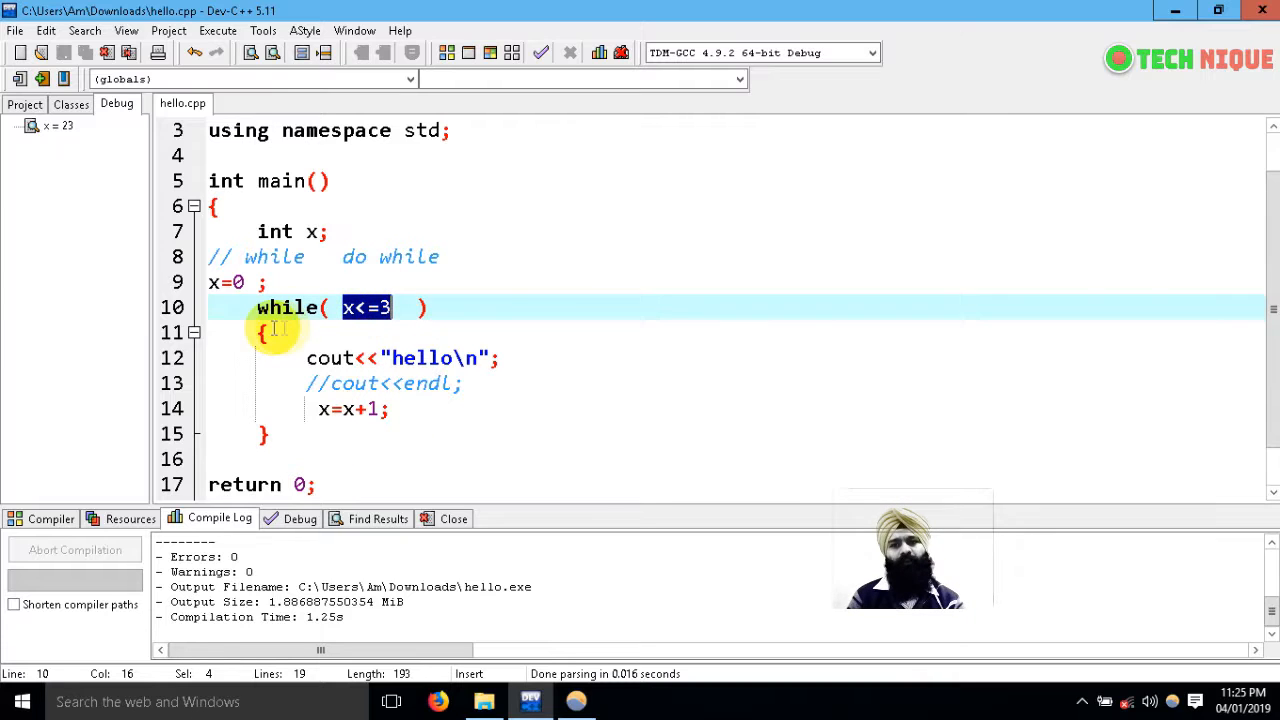
drag(262, 332, 270, 432)
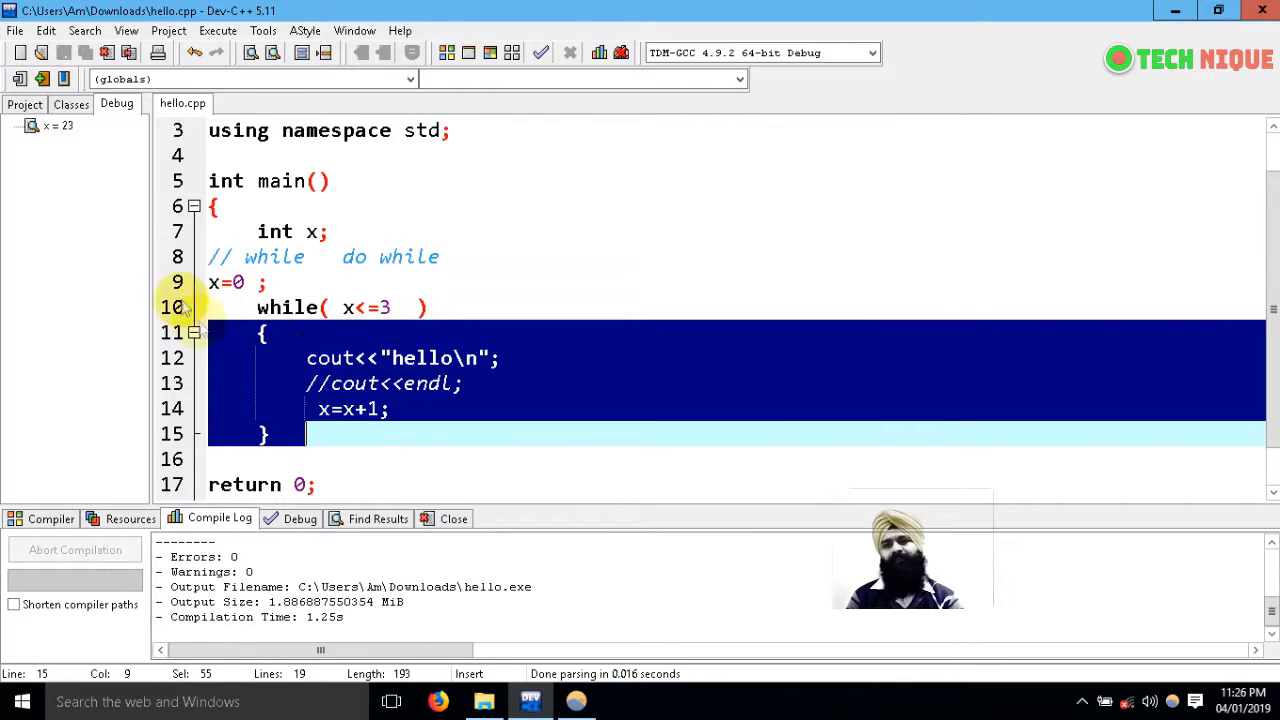
mouse_move(280, 376)
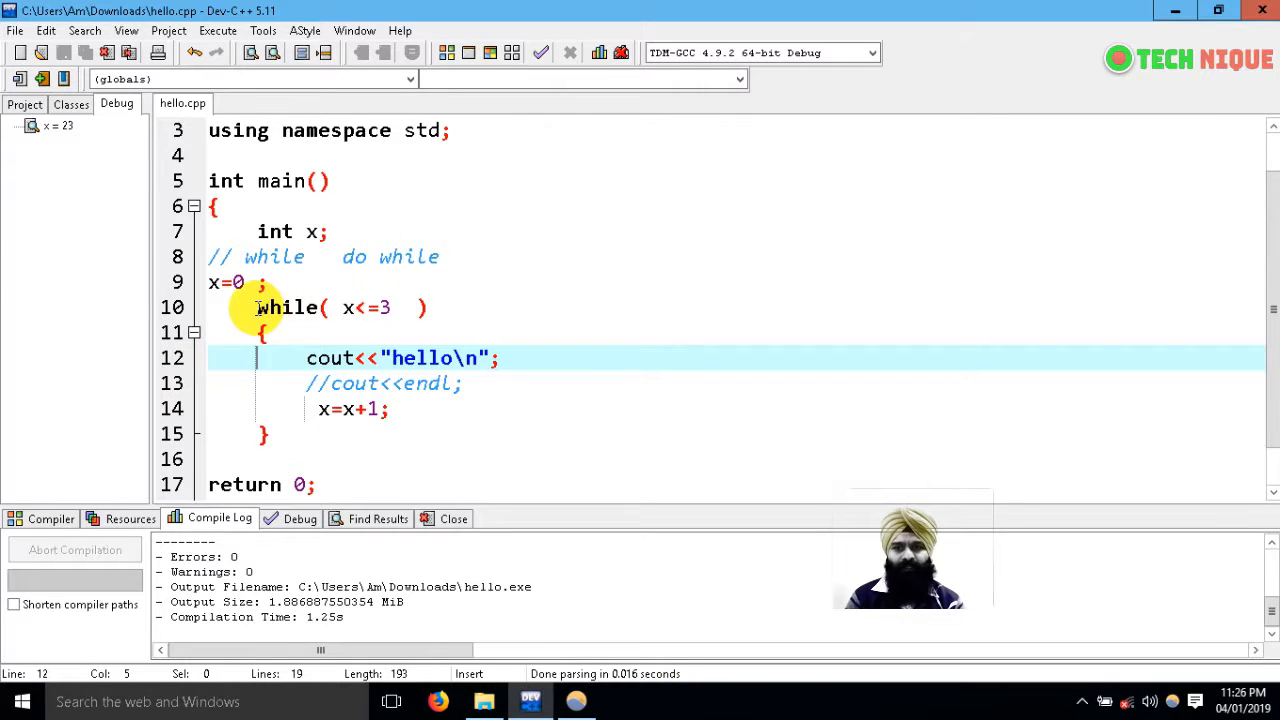
Delete the while header, add 'while( x<=3 );' after the body and 'do' before the block.
drag(256, 308, 424, 308)
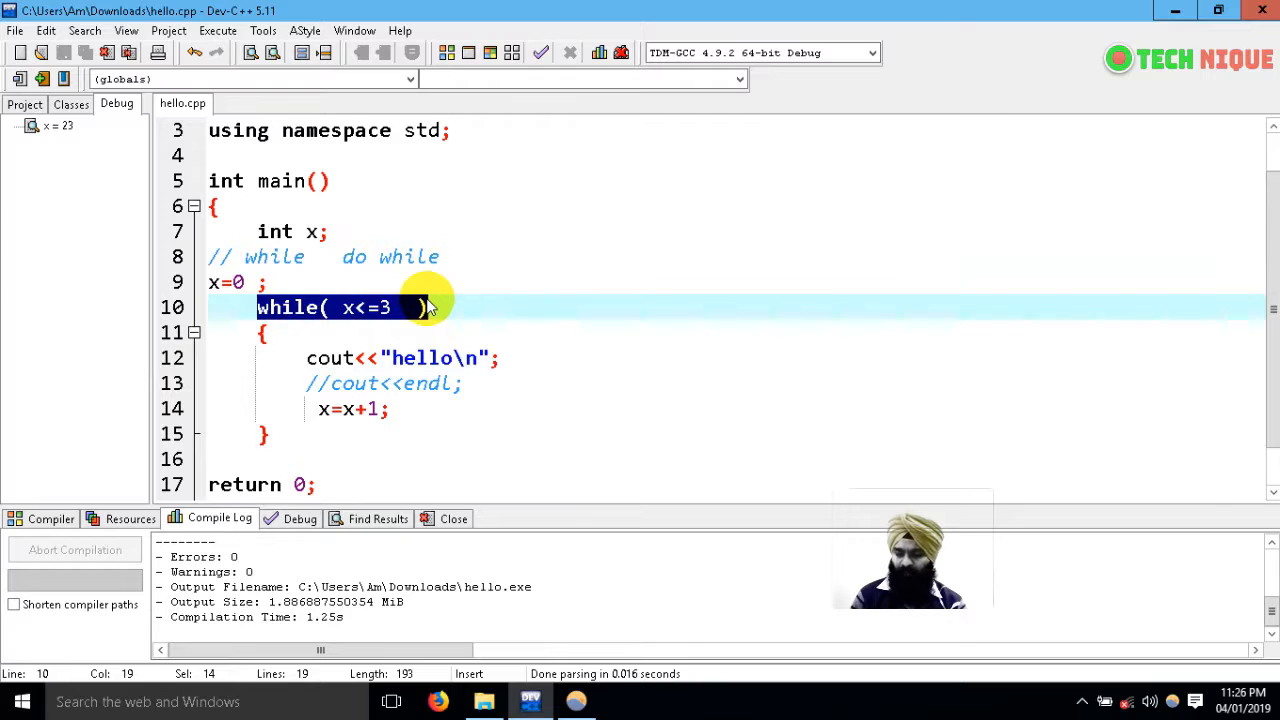
key(Delete)
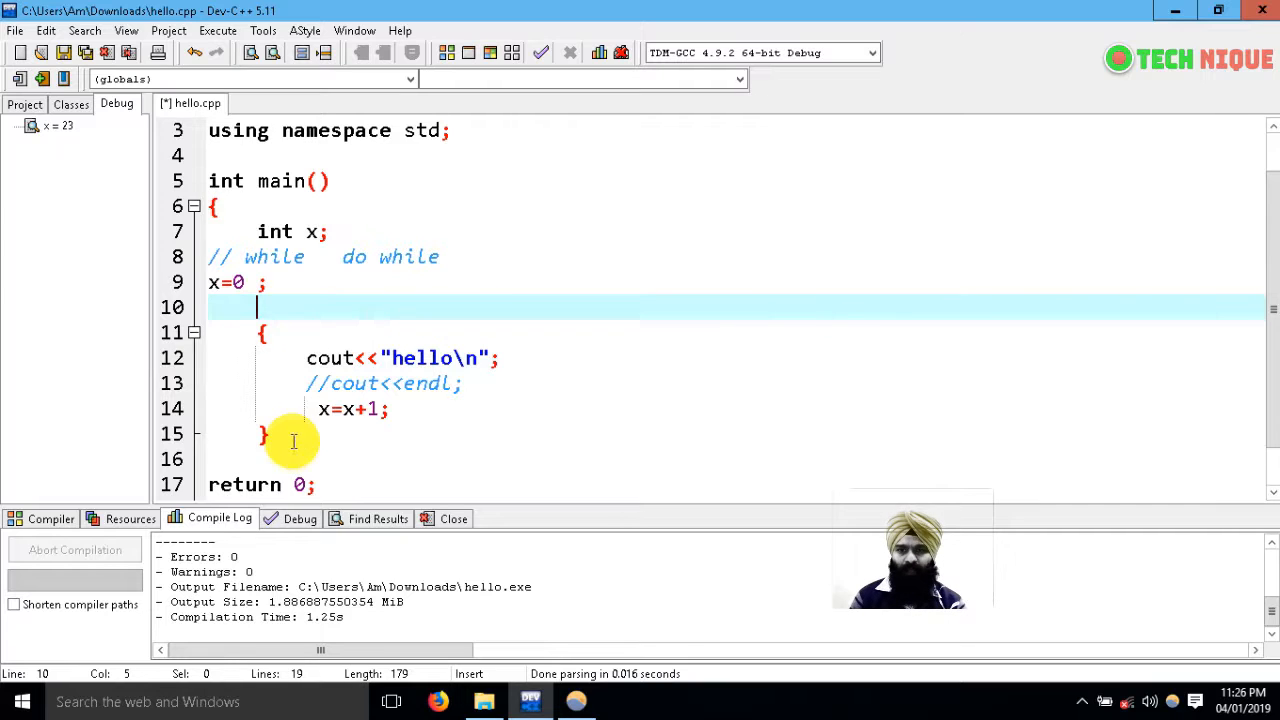
text(while( x<=3  ))
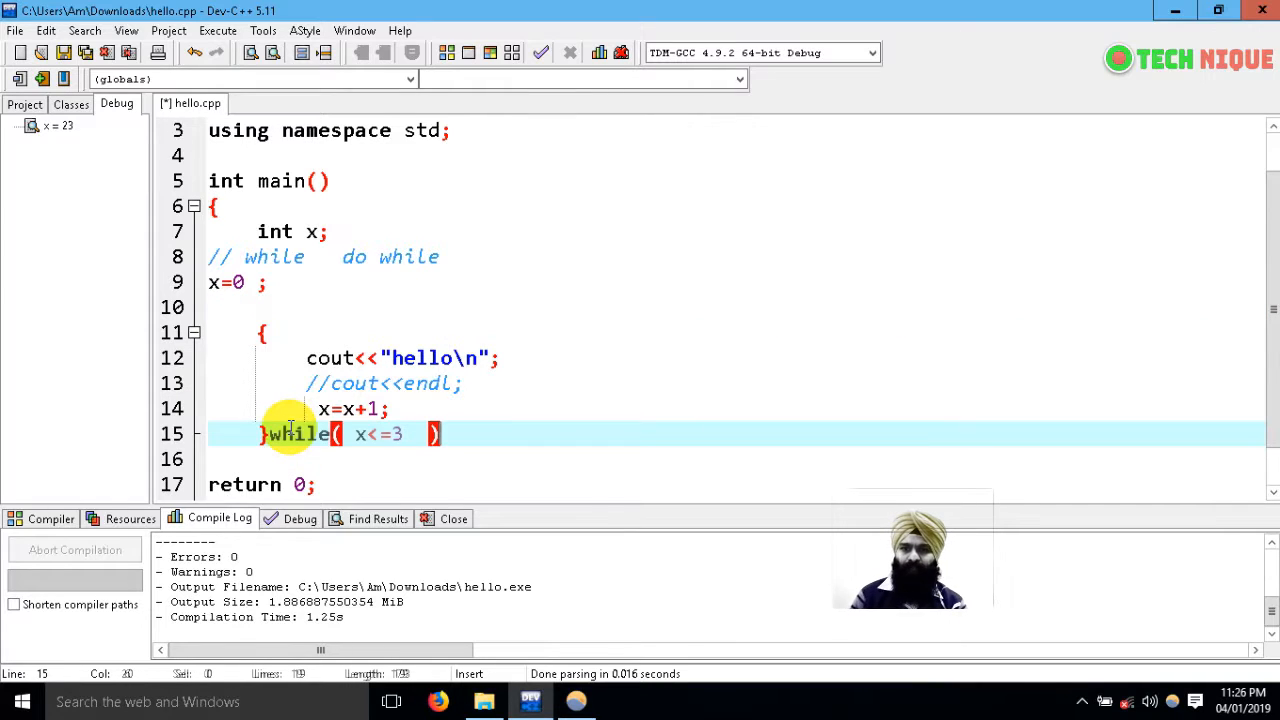
text();)
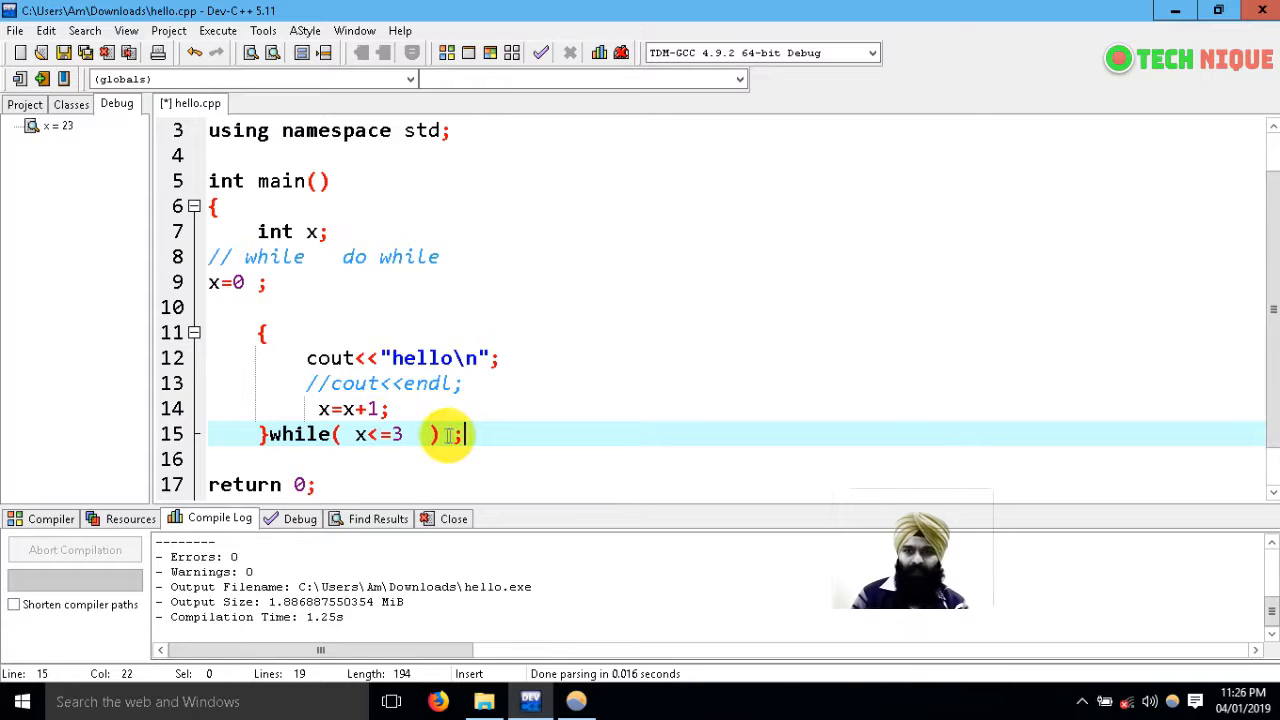
click(280, 308)
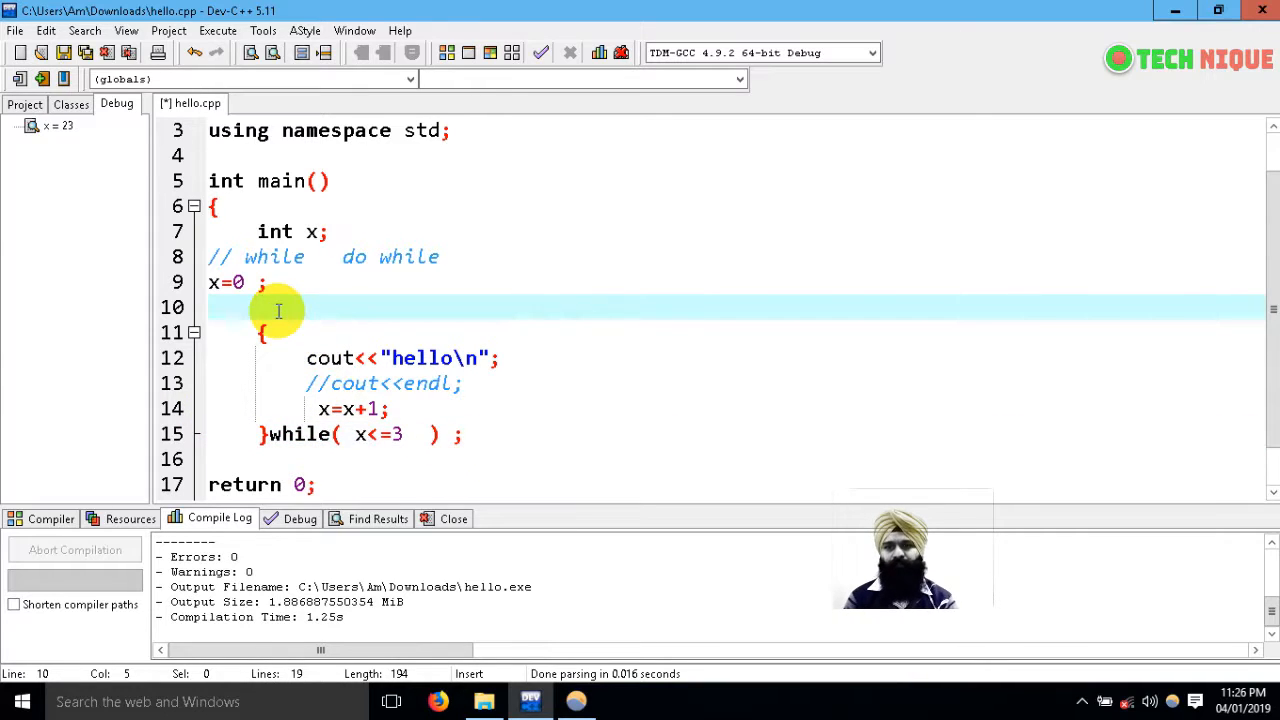
text(do)
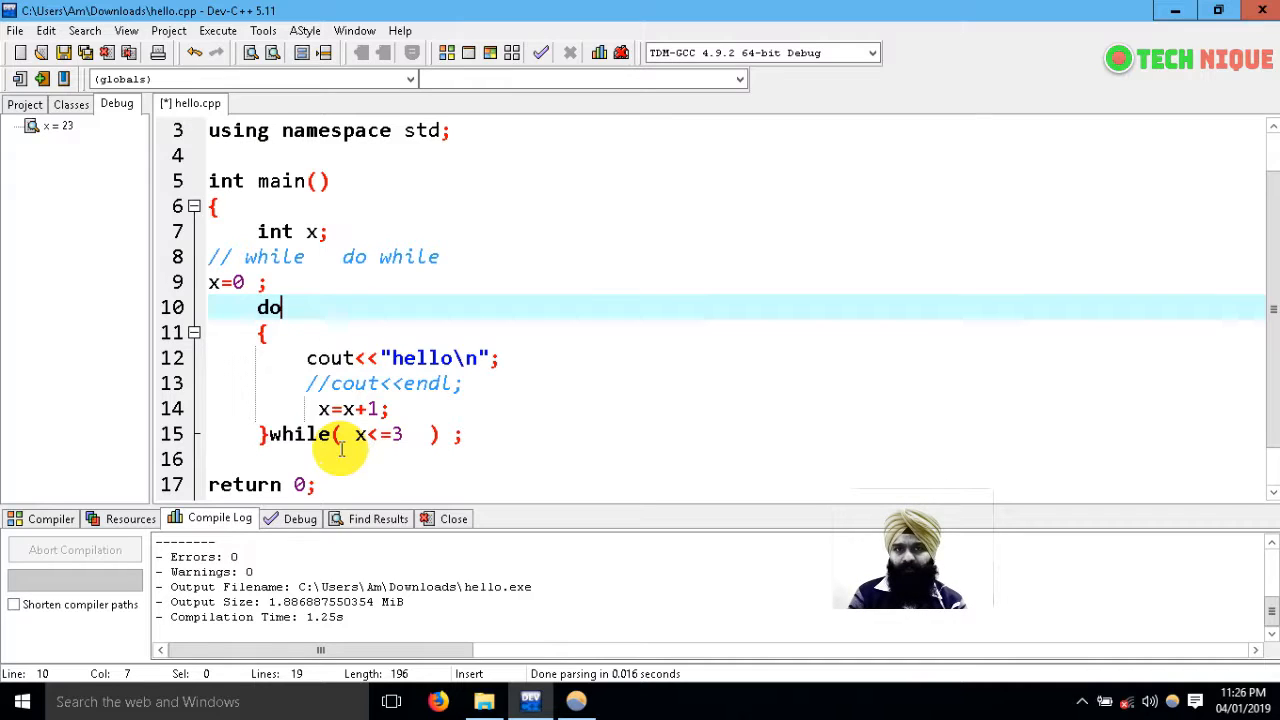
mouse_move(280, 430)
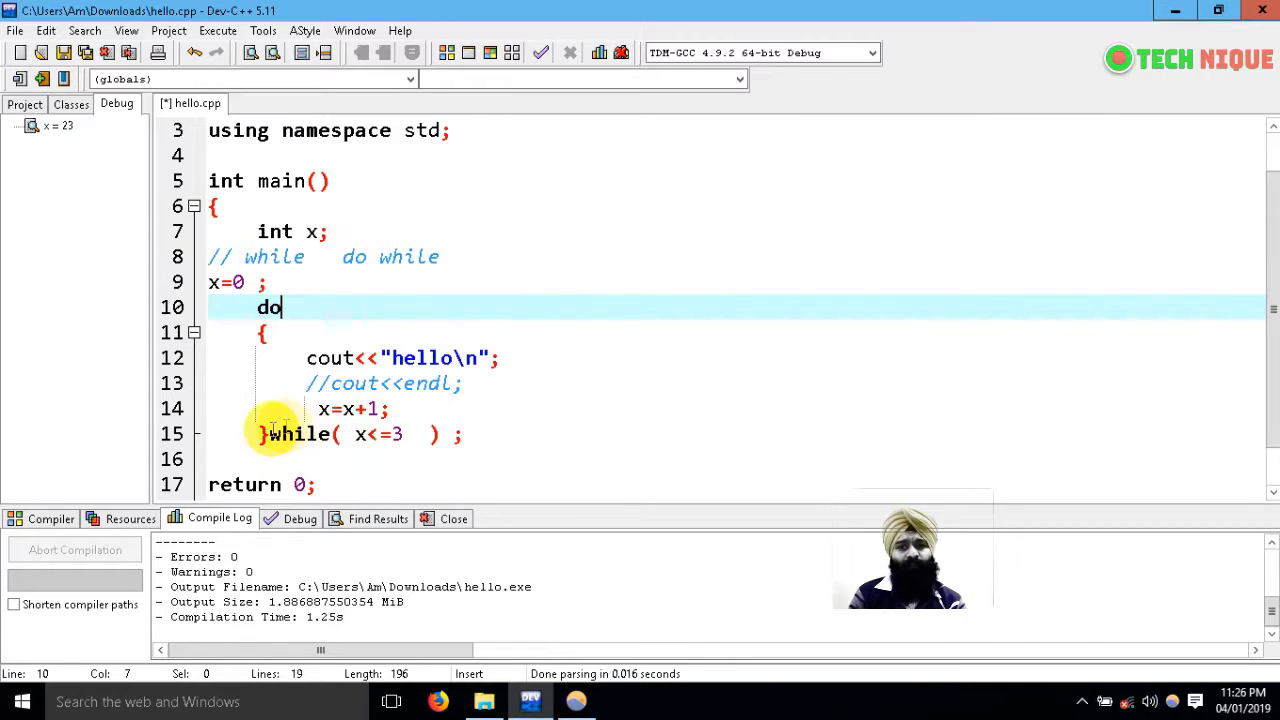
Review the do-while block from the body through the closing while( x<=3 ); line.
drag(260, 432, 436, 432)
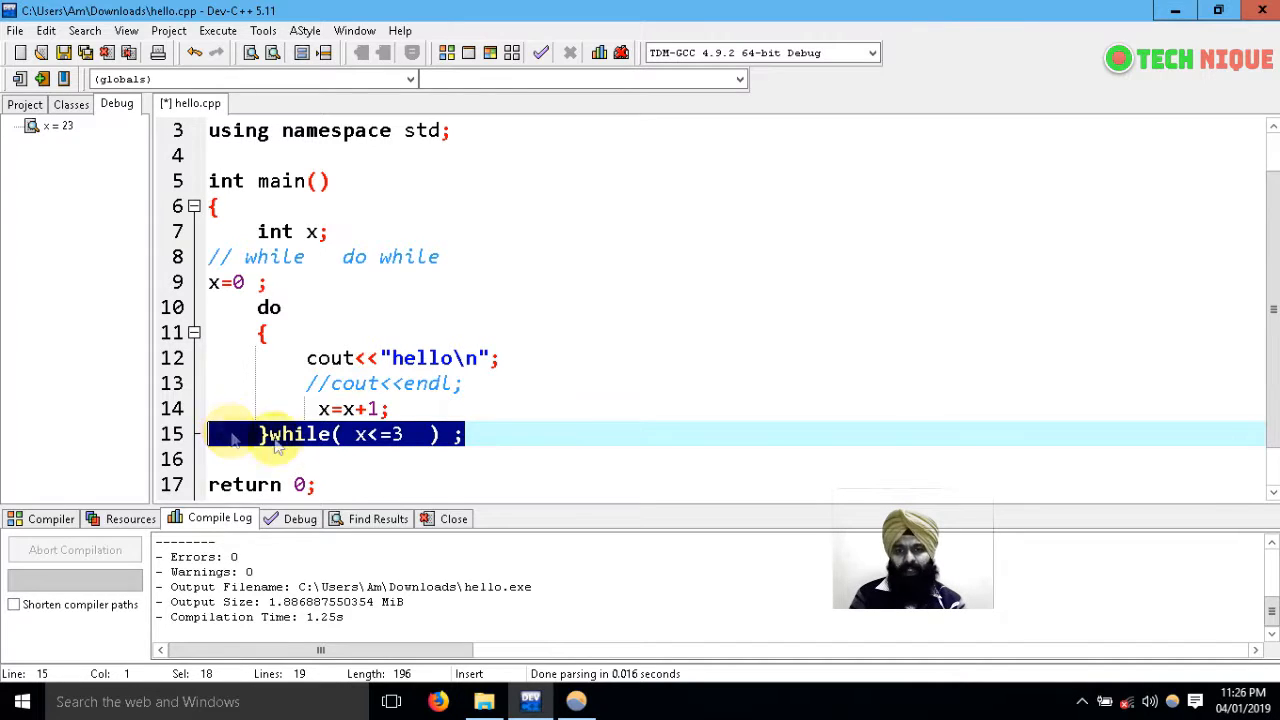
click(460, 434)
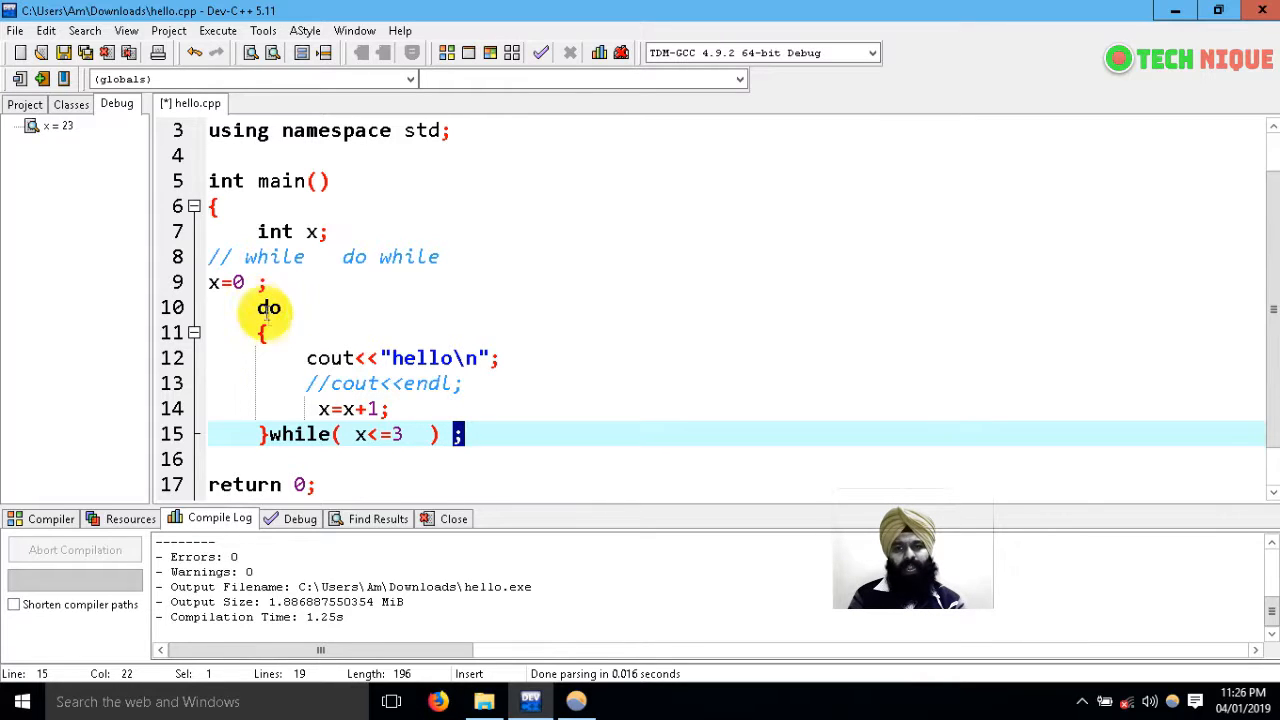
drag(268, 332, 268, 432)
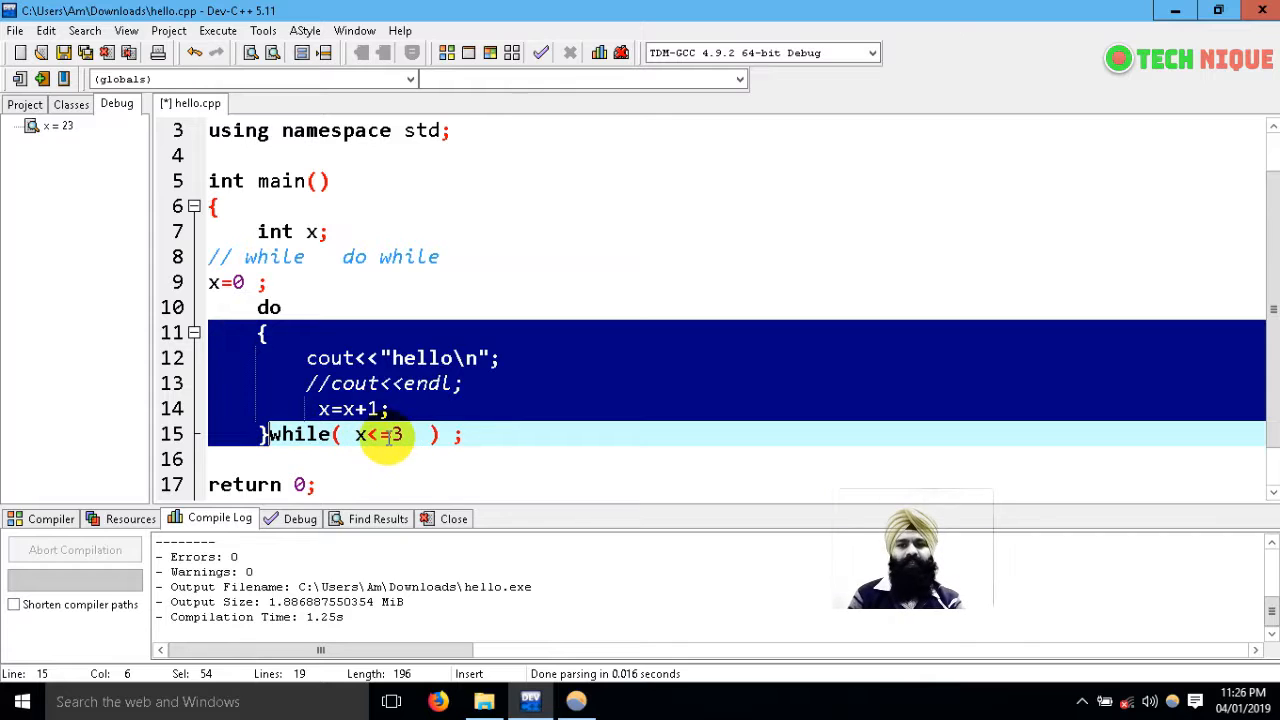
mouse_move(544, 120)
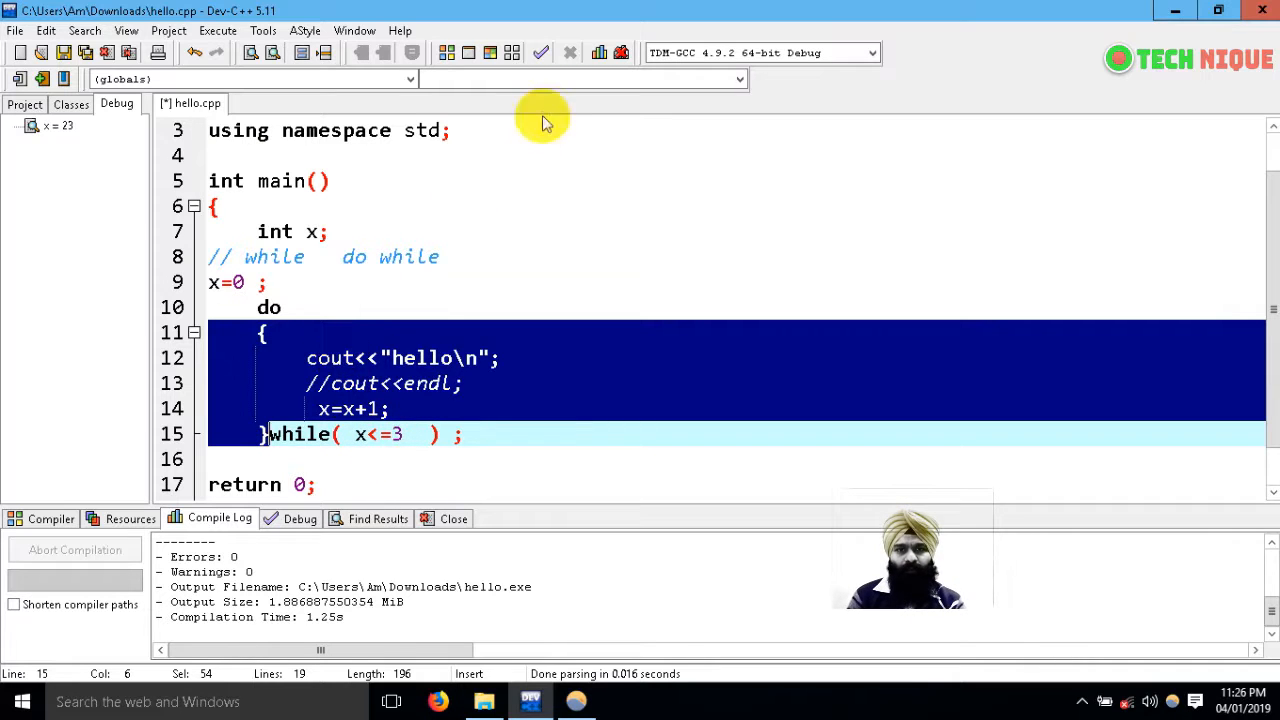
Compile and run the do-while version, then change the starting value of x to 10.
click(490, 52)
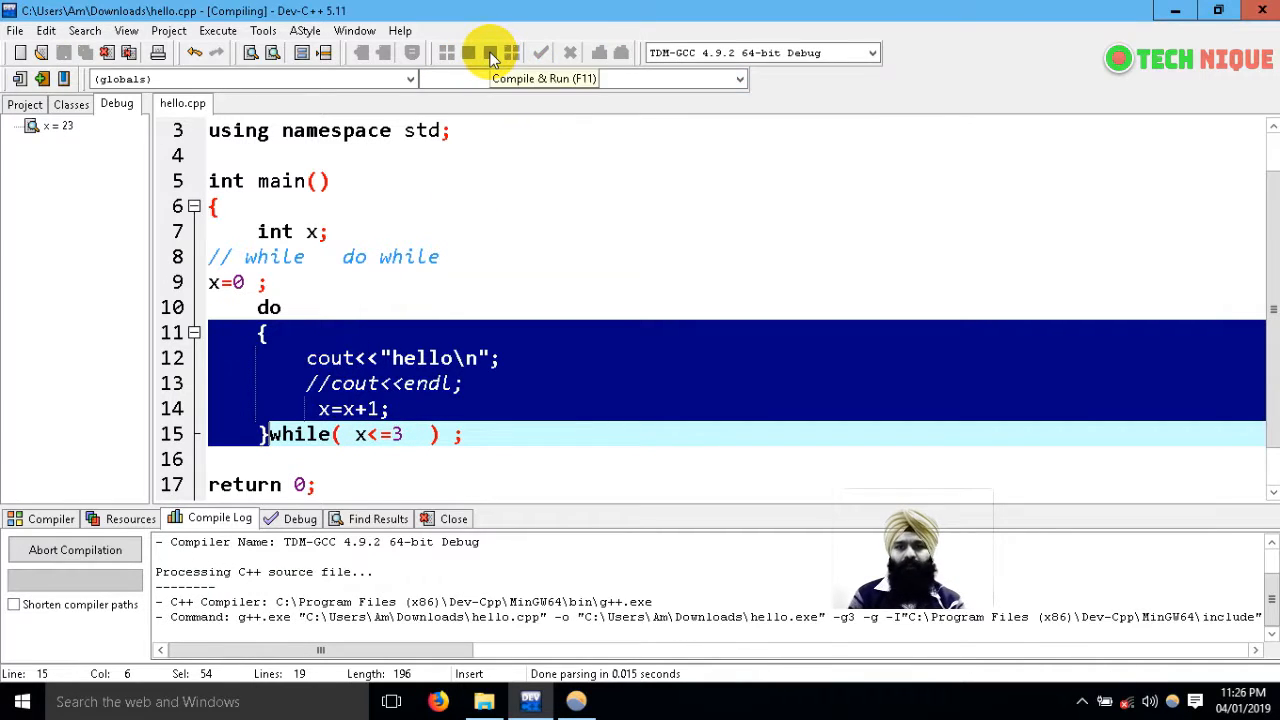
click(492, 52)
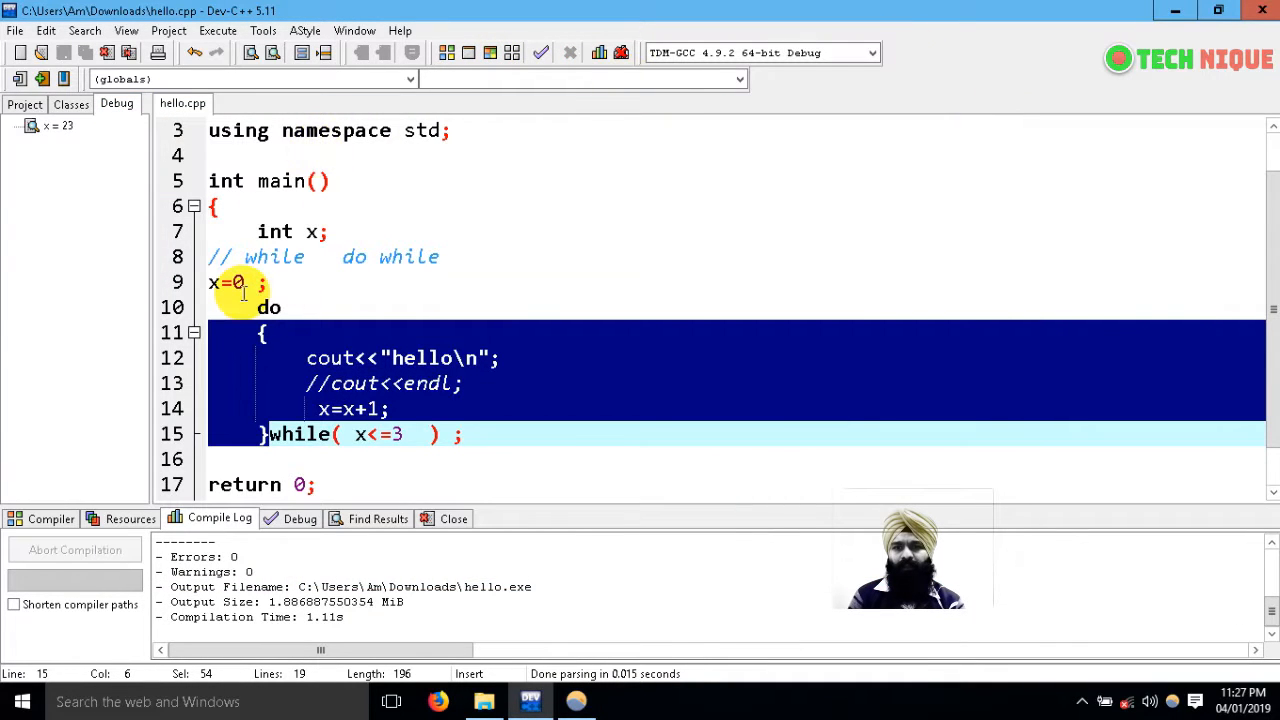
click(240, 282)
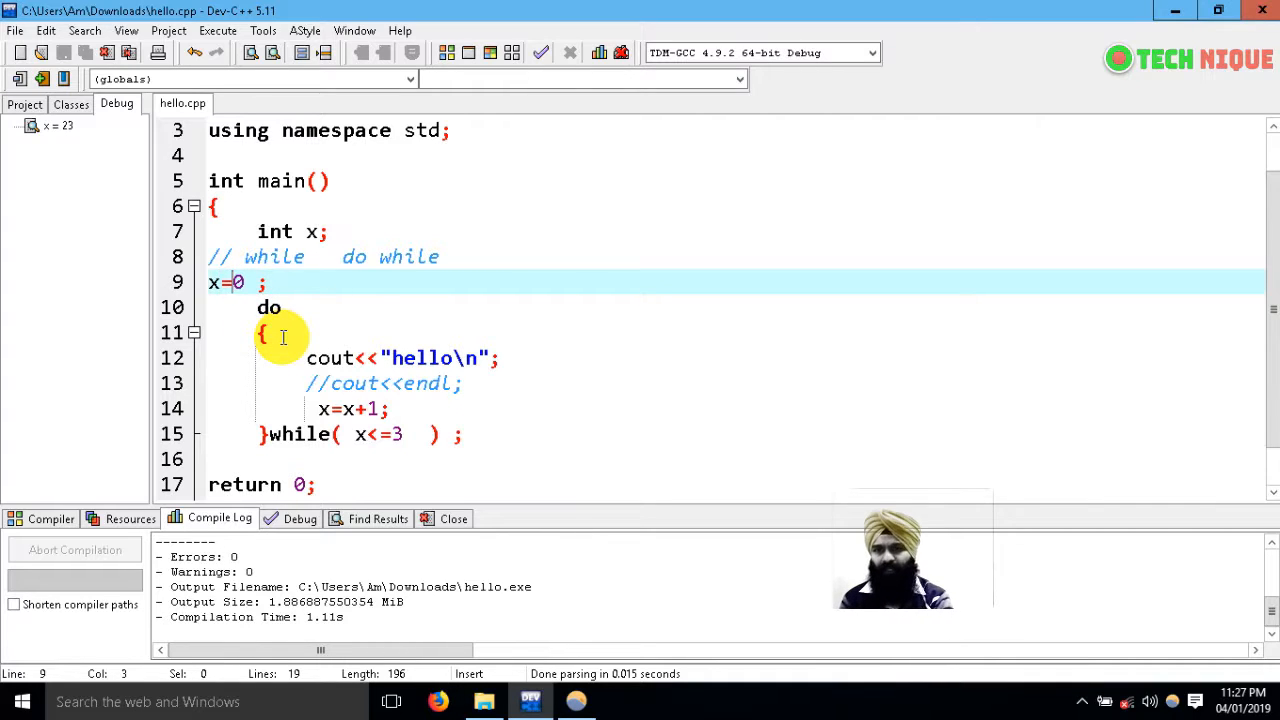
text(0)
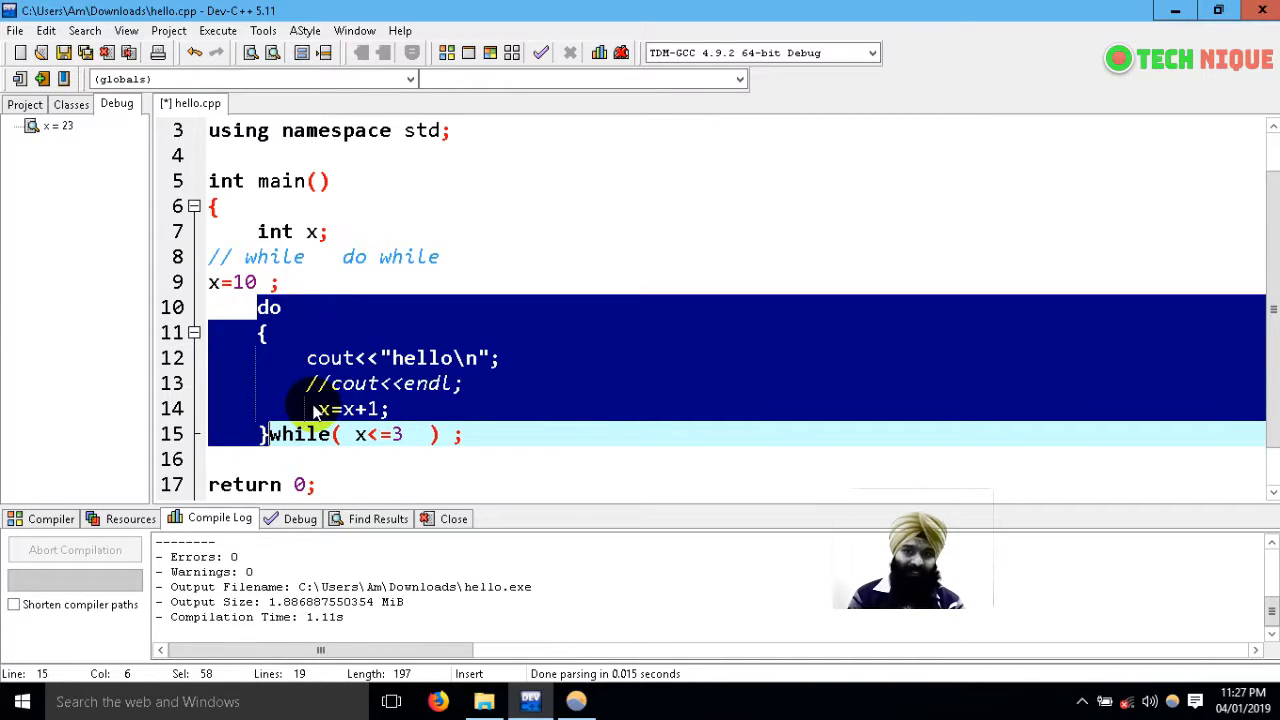
Compile and run the x=10 program so the console prints hello once and exits with 0.
click(490, 52)
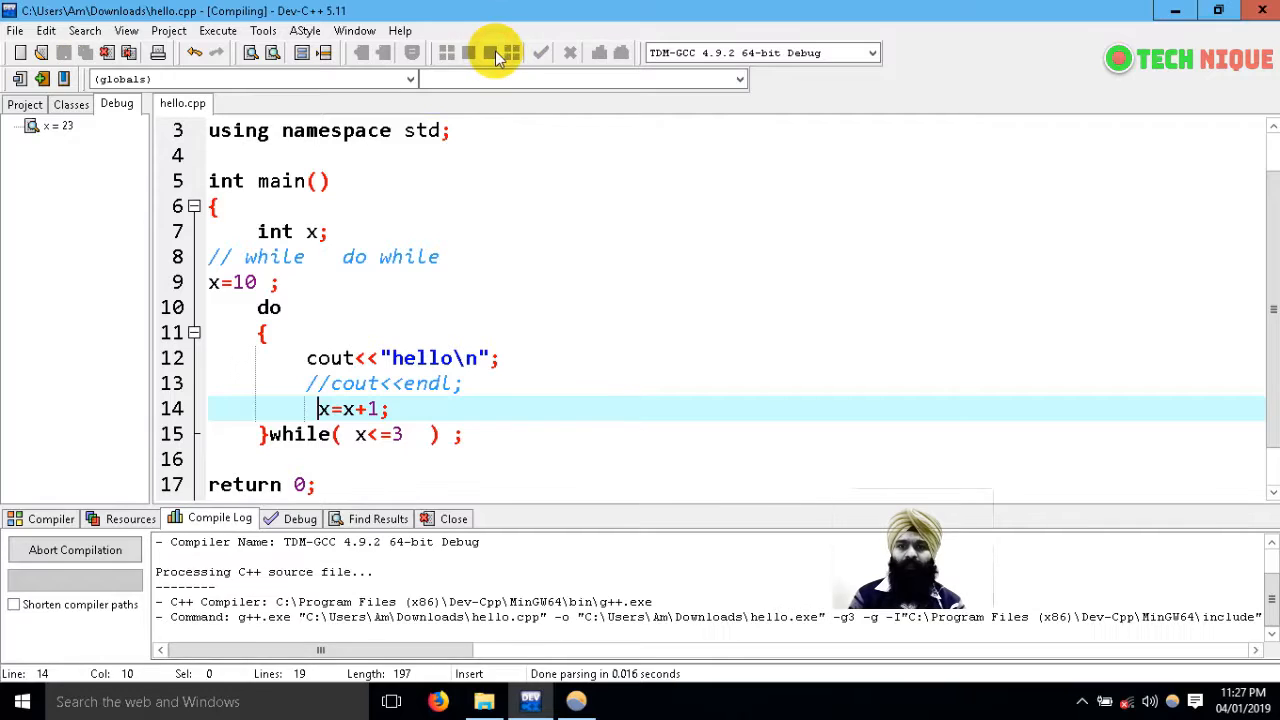
click(510, 52)
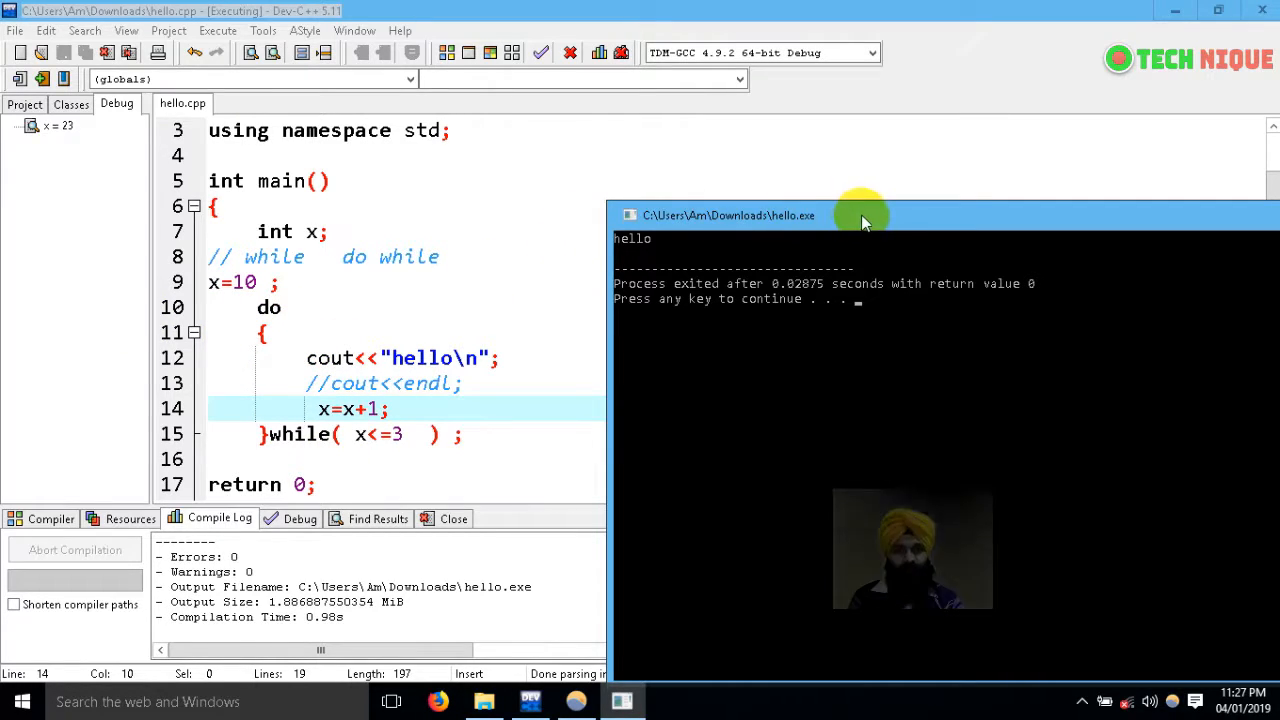
drag(862, 216, 490, 218)
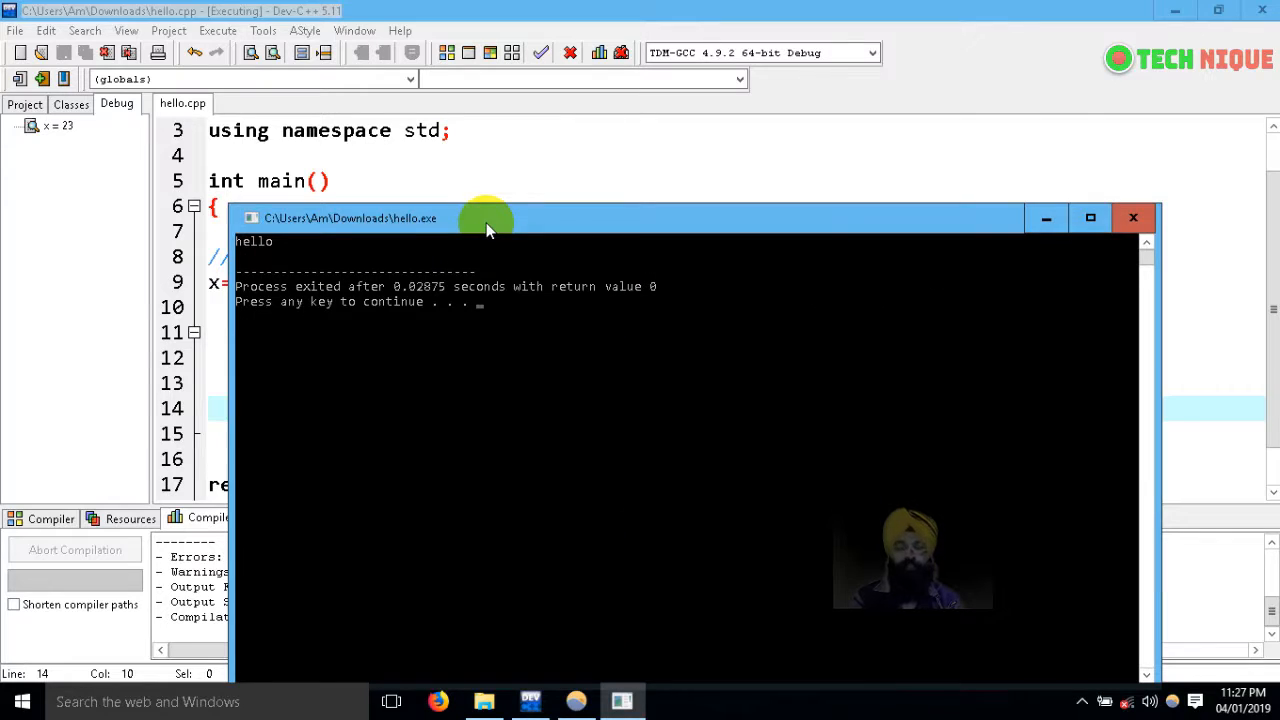